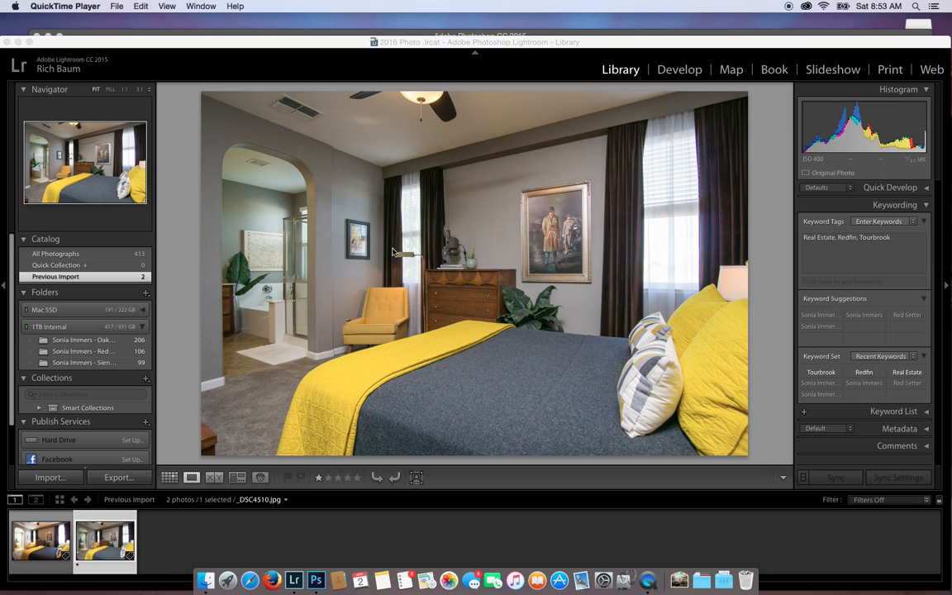
pyautogui.moveTo(397, 228)
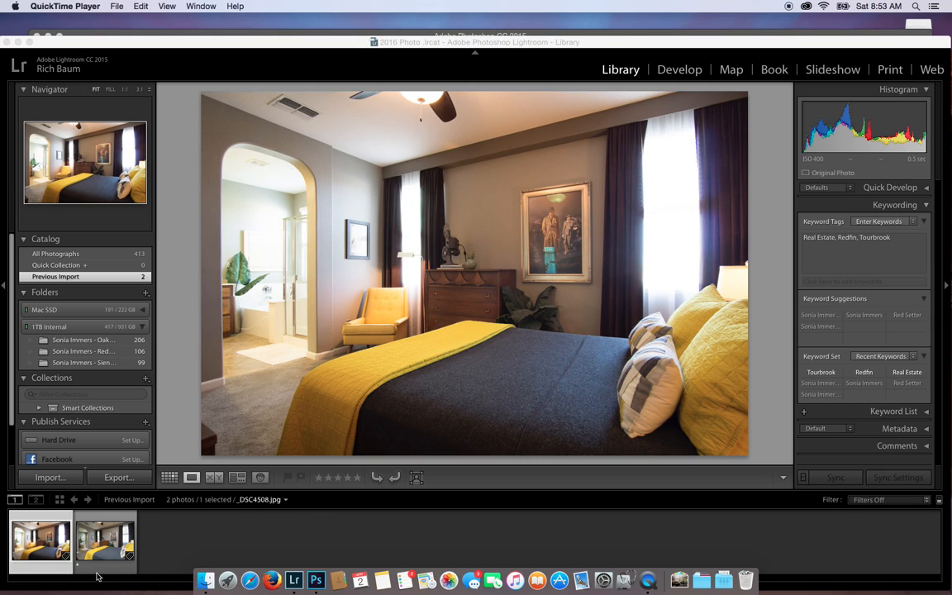
pyautogui.moveTo(98, 546)
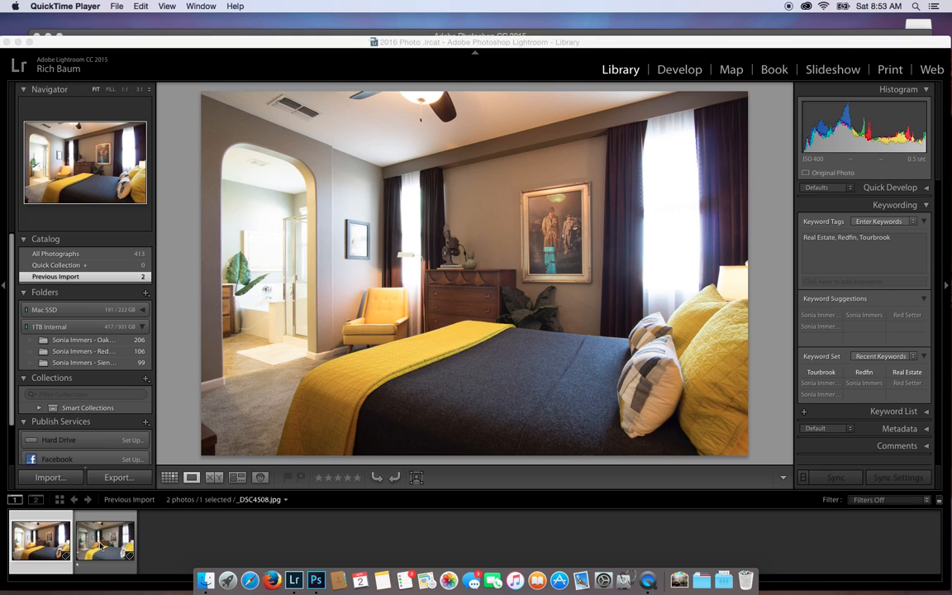
# Preview the flash exposure, then open both bedroom exposures as layers in Photoshop
pyautogui.click(94, 544)
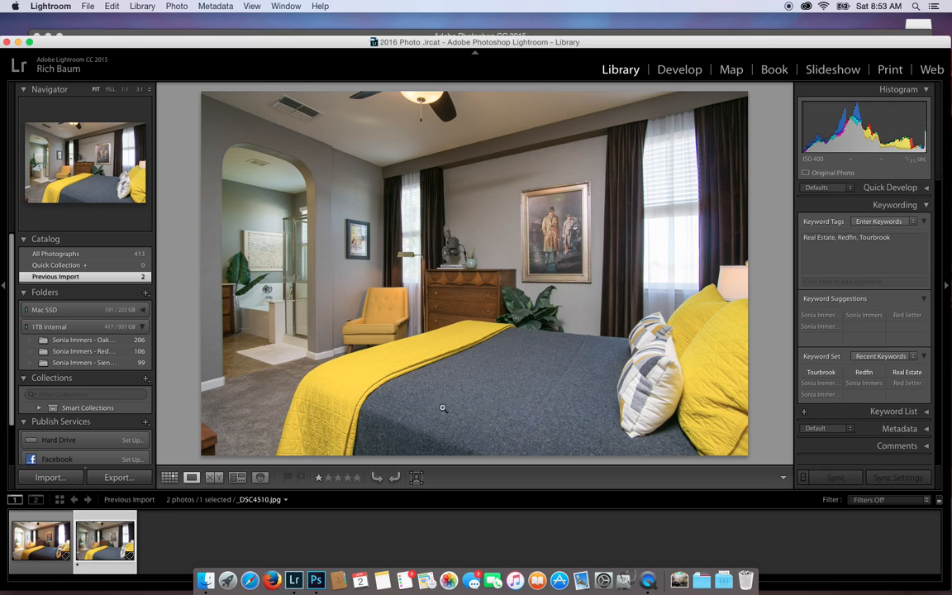
pyautogui.moveTo(527, 408)
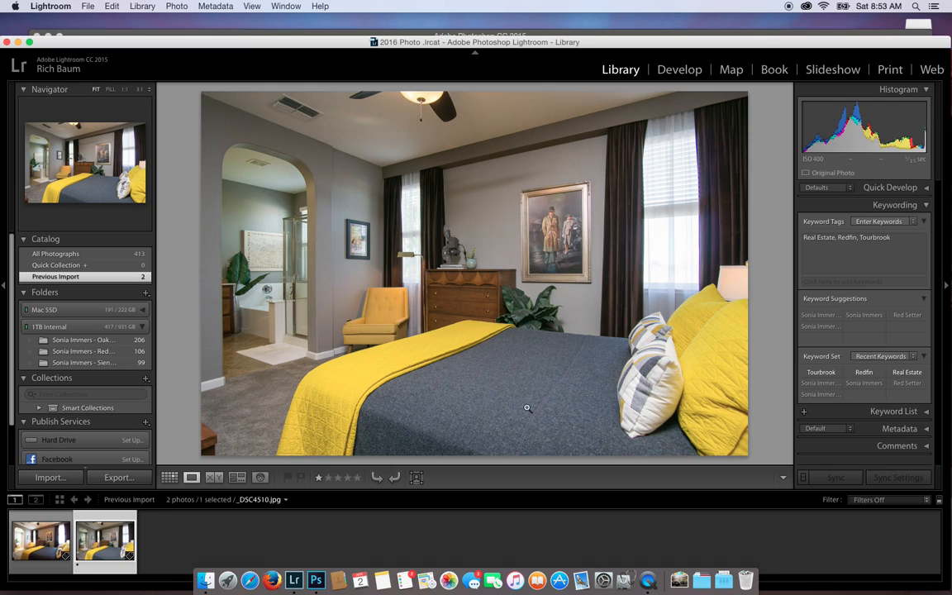
pyautogui.moveTo(499, 369)
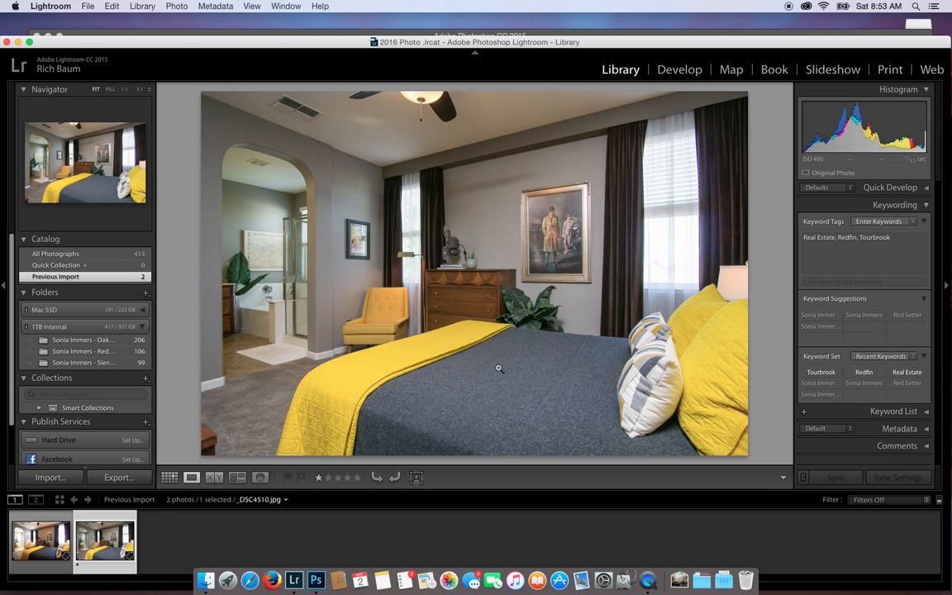
pyautogui.moveTo(495, 392)
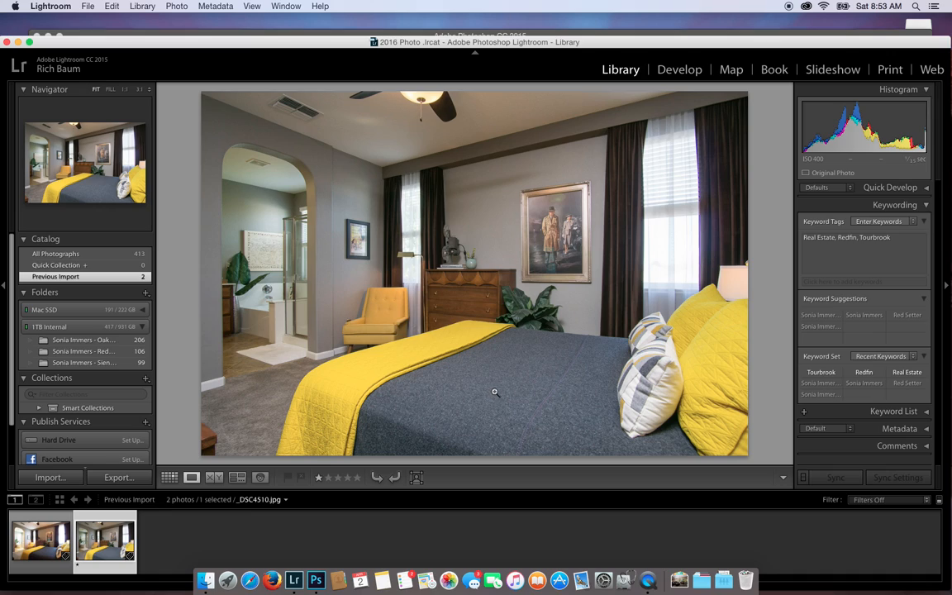
pyautogui.moveTo(625, 268)
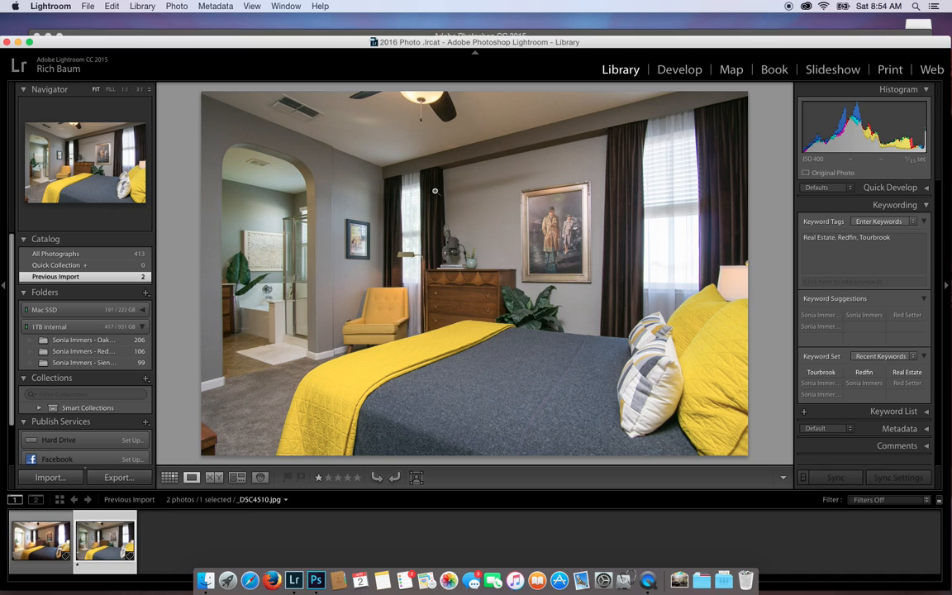
pyautogui.moveTo(515, 185)
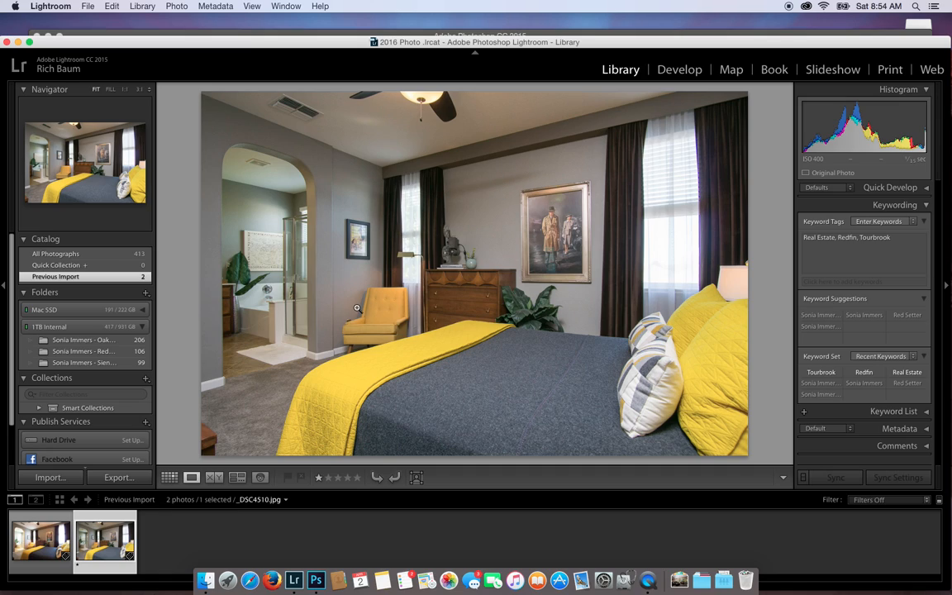
pyautogui.moveTo(344, 197)
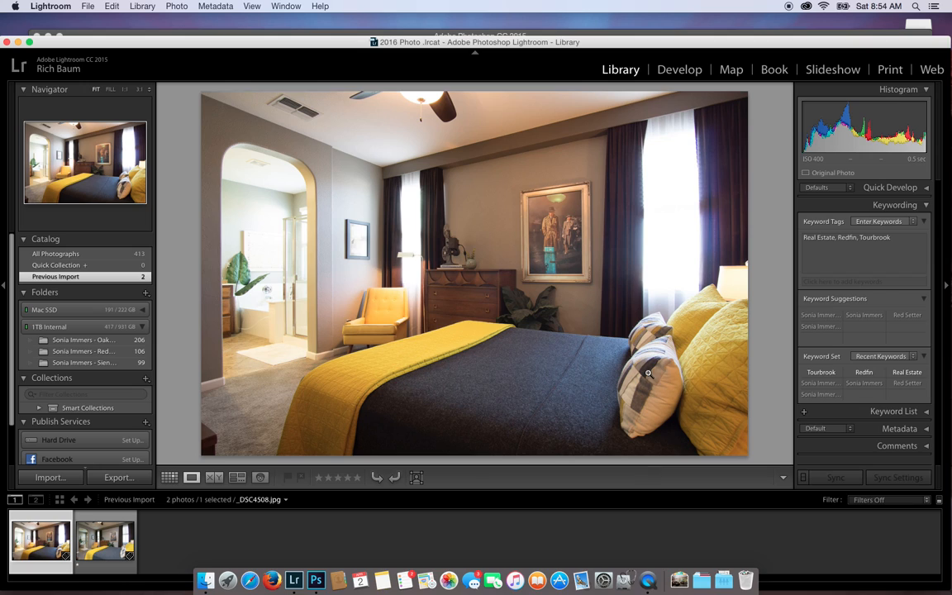
pyautogui.moveTo(296, 187)
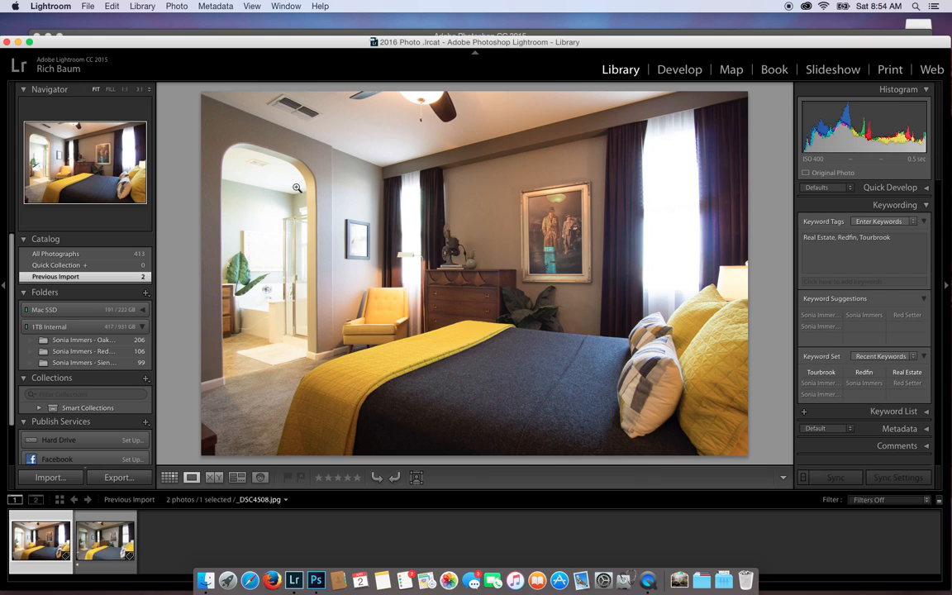
pyautogui.click(88, 550)
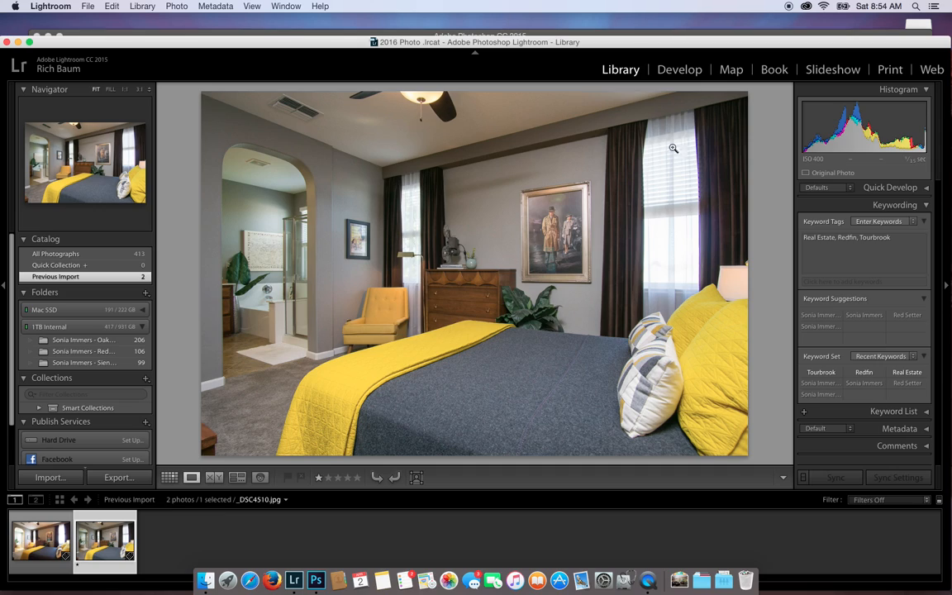
pyautogui.moveTo(704, 173)
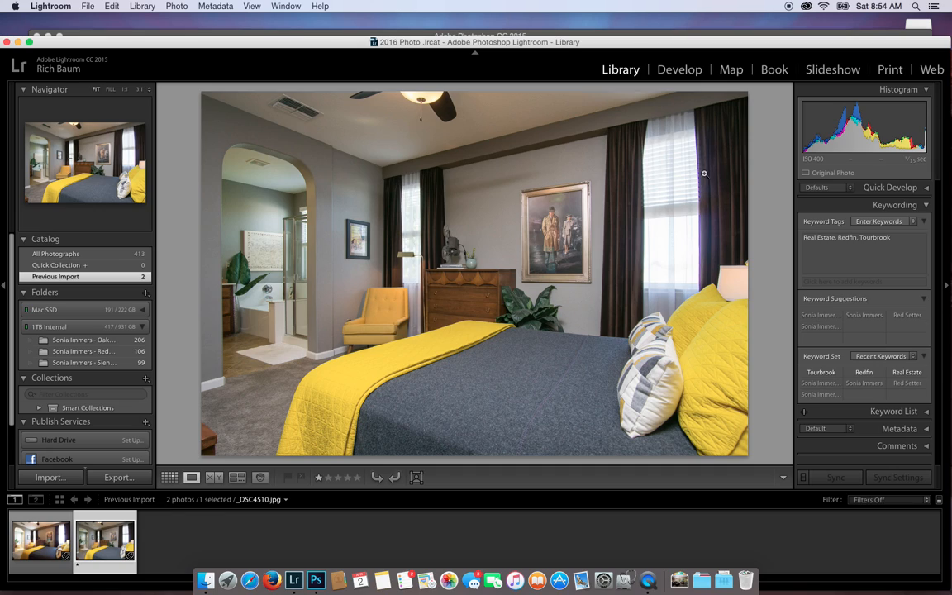
pyautogui.moveTo(696, 220)
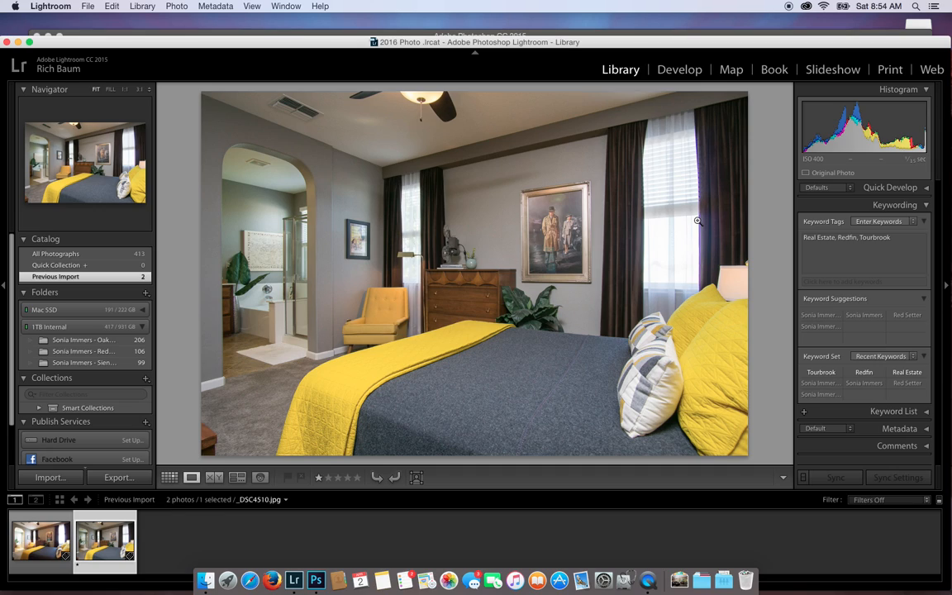
pyautogui.moveTo(724, 229)
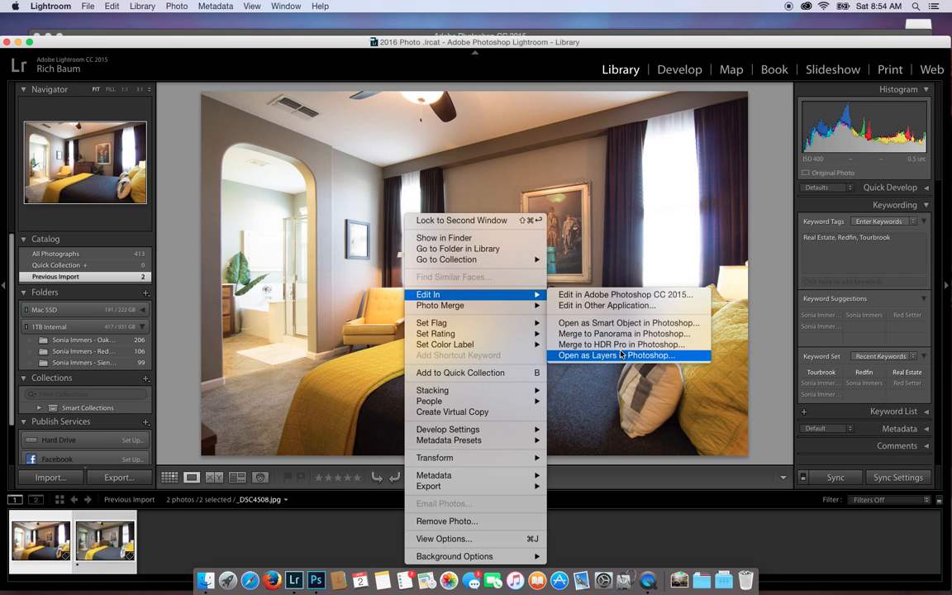
pyautogui.click(616, 356)
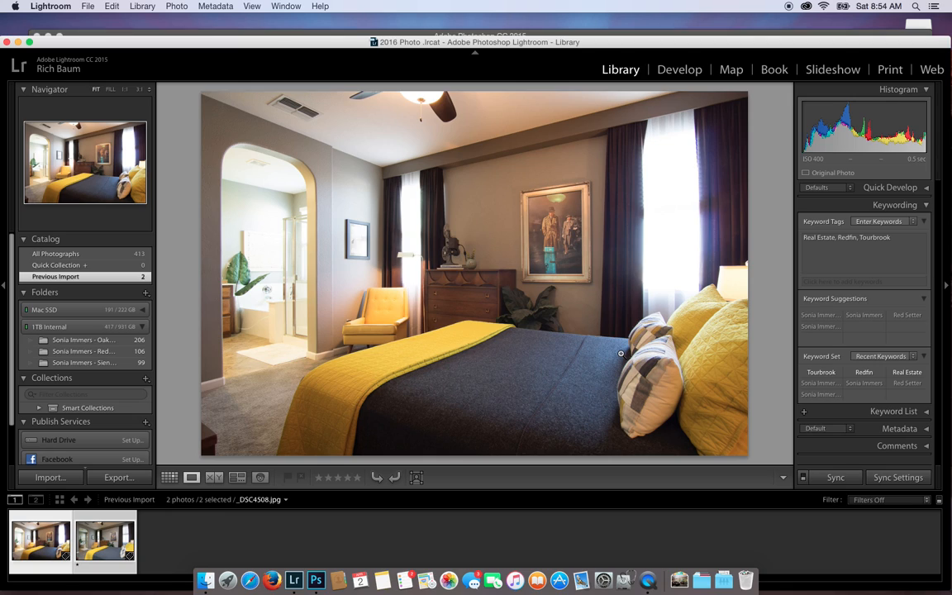
pyautogui.moveTo(490, 311)
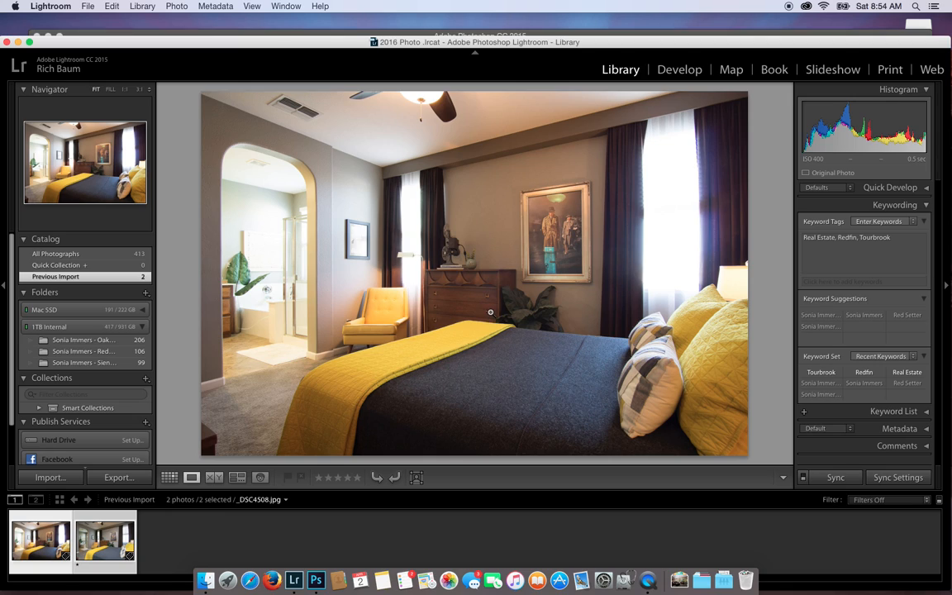
pyautogui.click(330, 576)
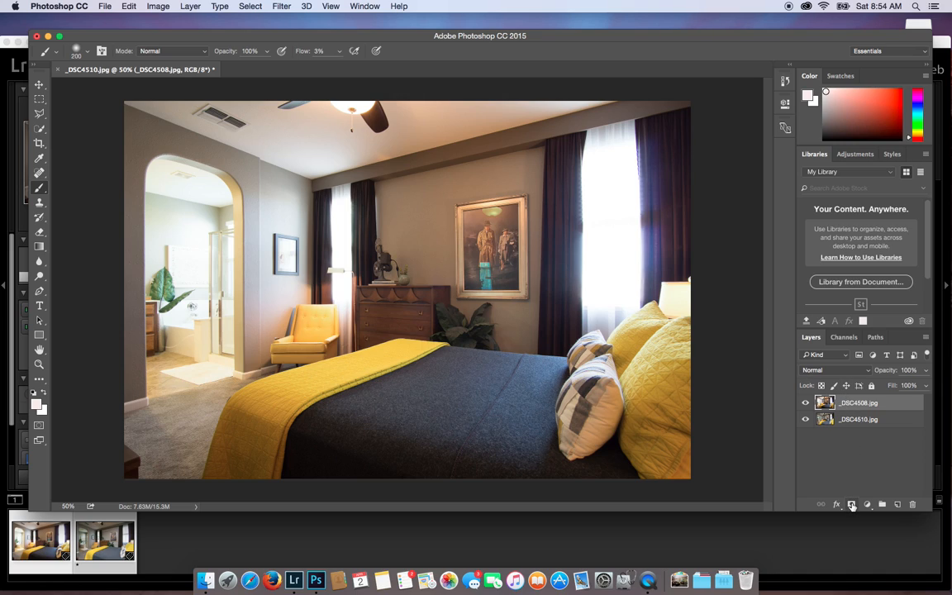
pyautogui.moveTo(852, 503)
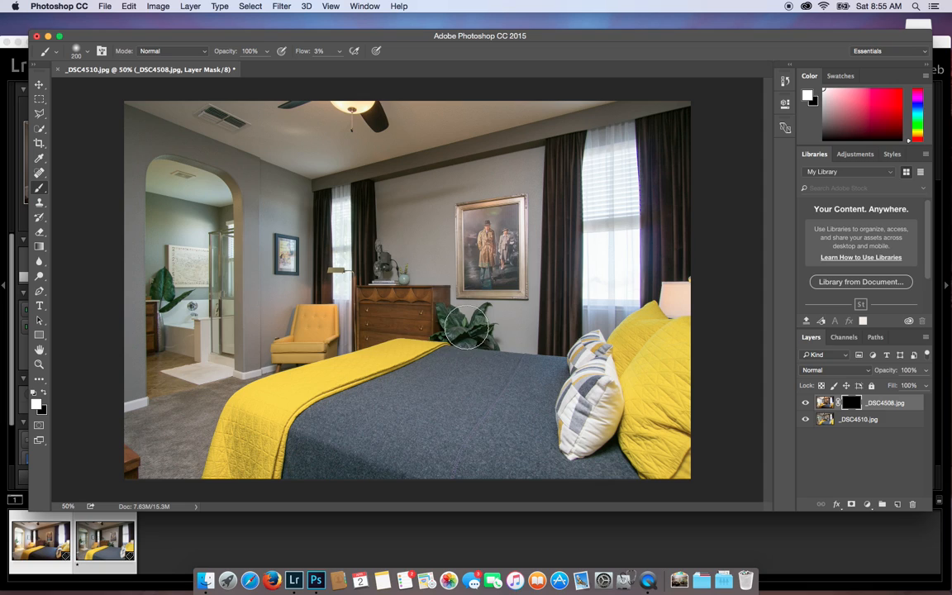
# Hide _DSC4508 behind a black layer mask and ready a soft brush (Hardness 0%, Flow 6%)
pyautogui.moveTo(467, 327); pyautogui.dragTo(649, 380)
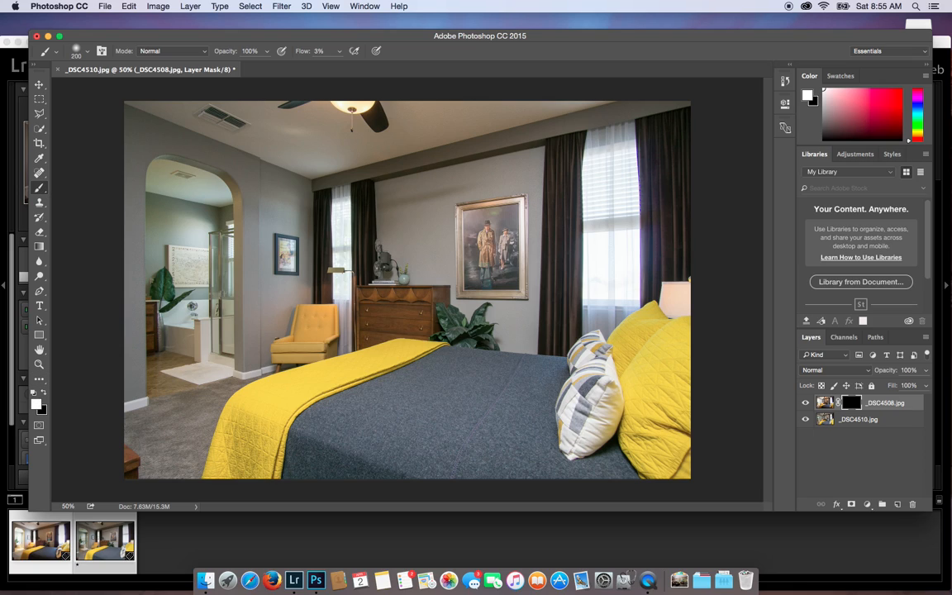
pyautogui.click(341, 50)
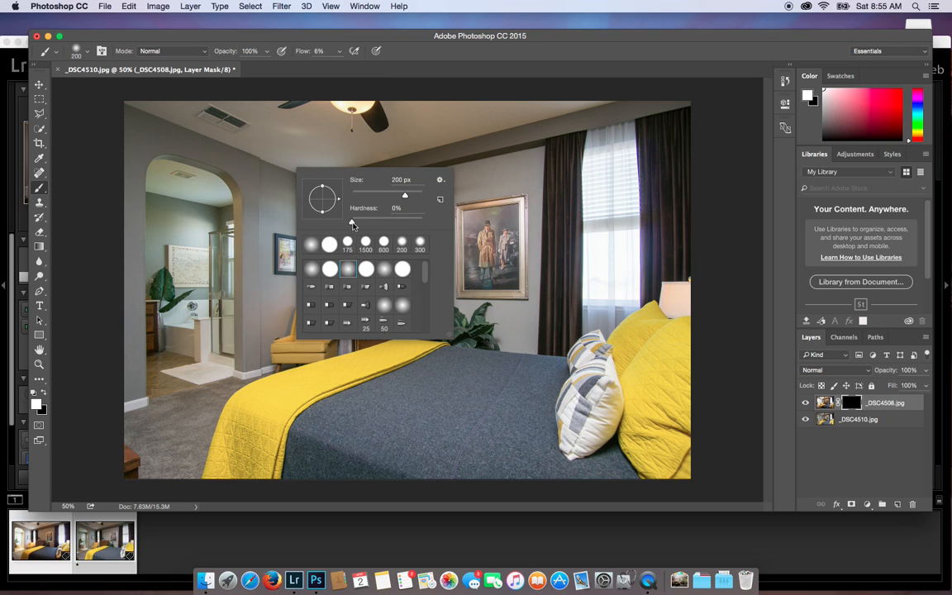
pyautogui.moveTo(353, 223)
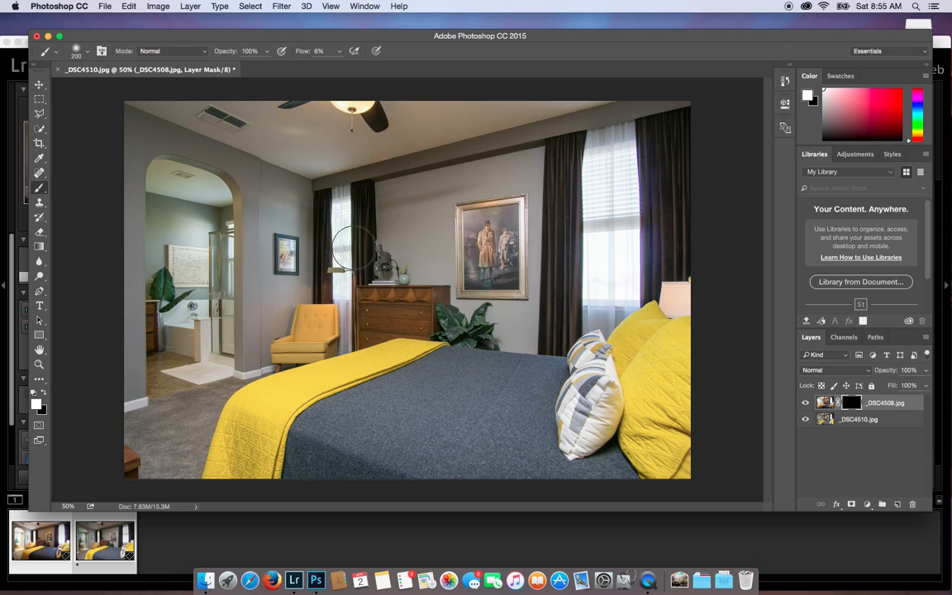
pyautogui.moveTo(382, 208)
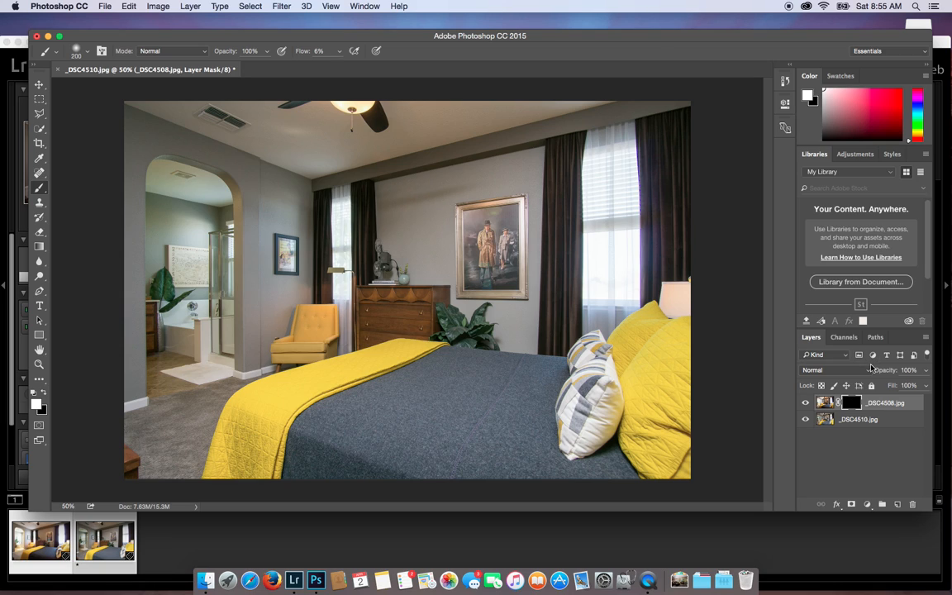
# Set the ambient layer to Luminosity and paint the mask over the bed and left carpet
pyautogui.click(824, 369)
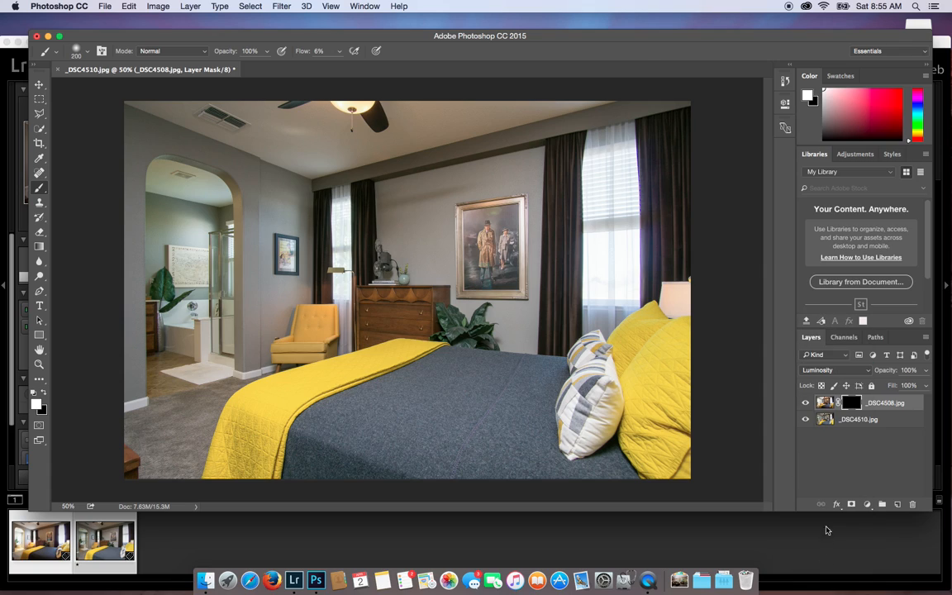
pyautogui.moveTo(857, 374)
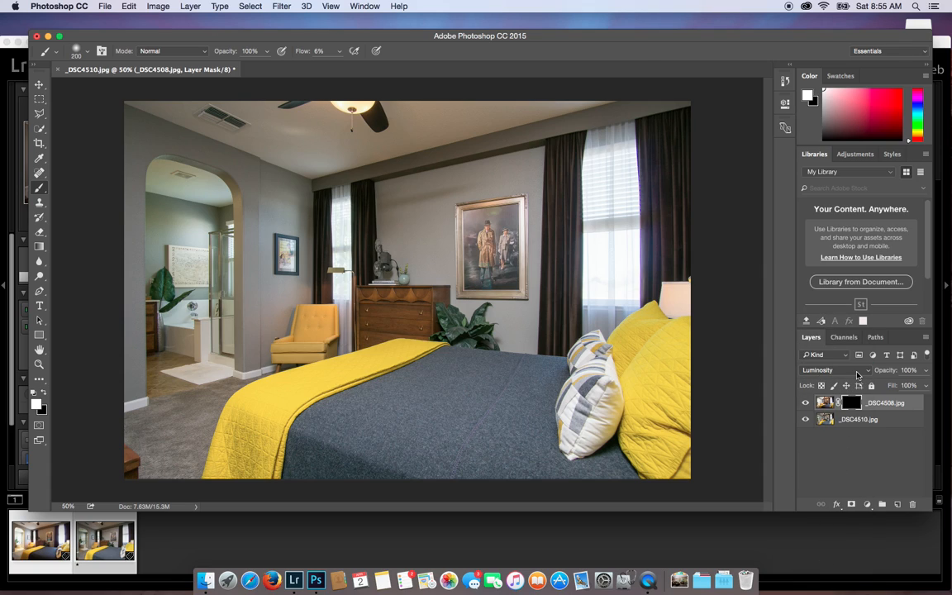
pyautogui.moveTo(786, 374)
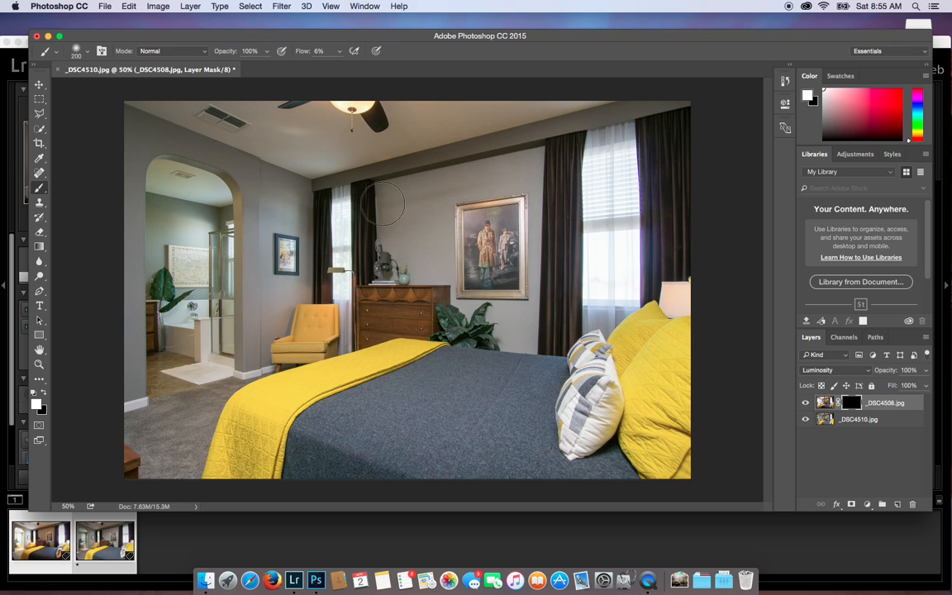
pyautogui.moveTo(469, 175)
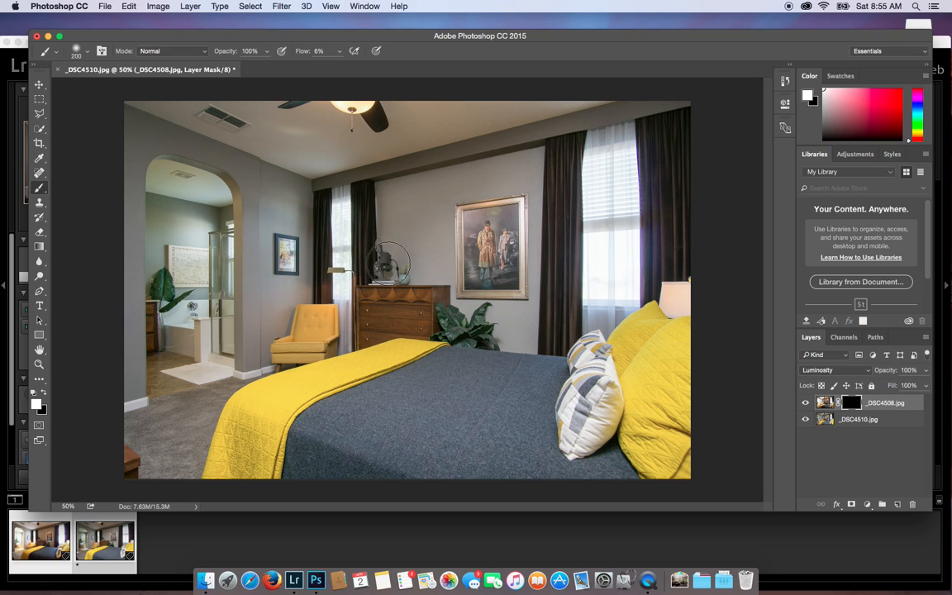
pyautogui.moveTo(389, 264); pyautogui.dragTo(461, 413)
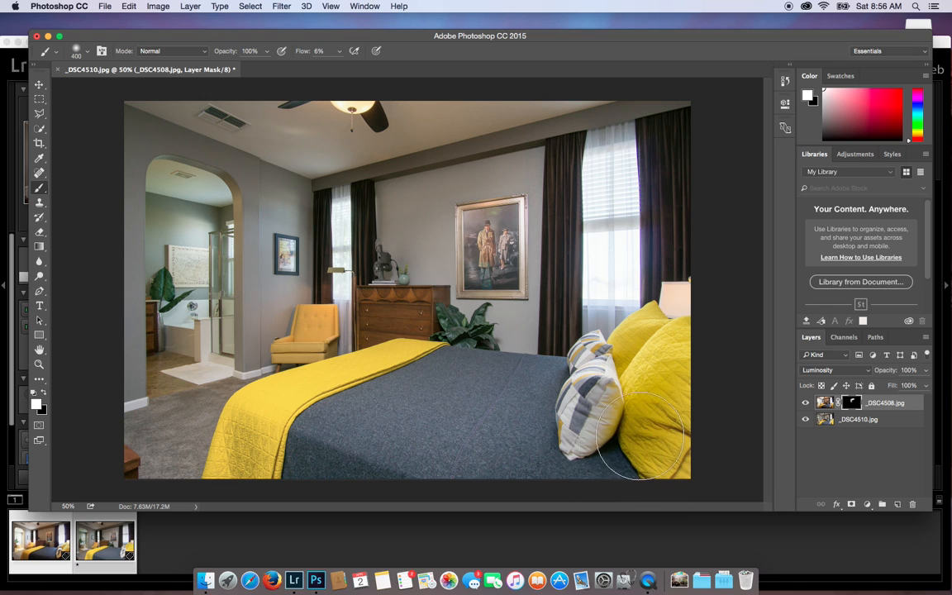
pyautogui.moveTo(533, 471)
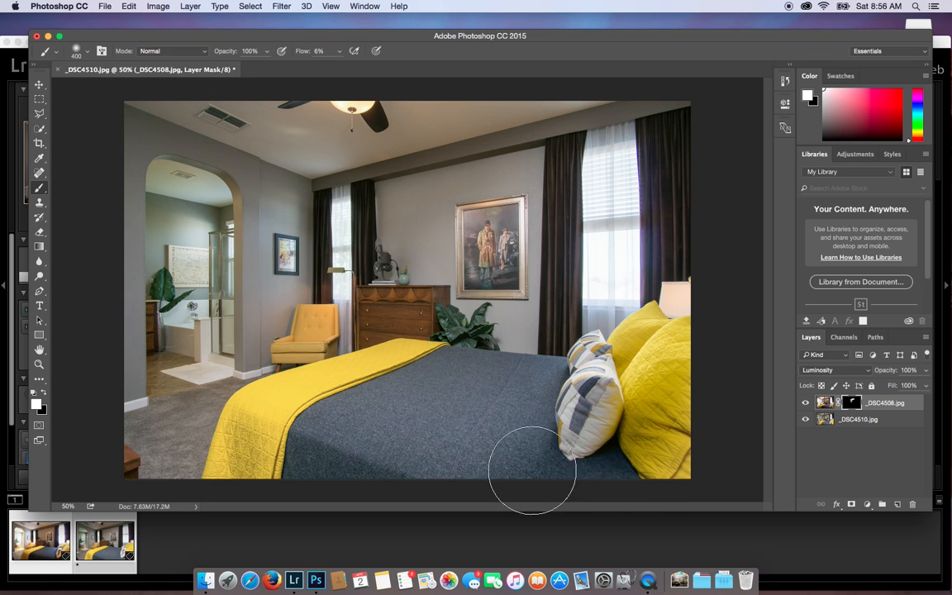
pyautogui.moveTo(521, 464)
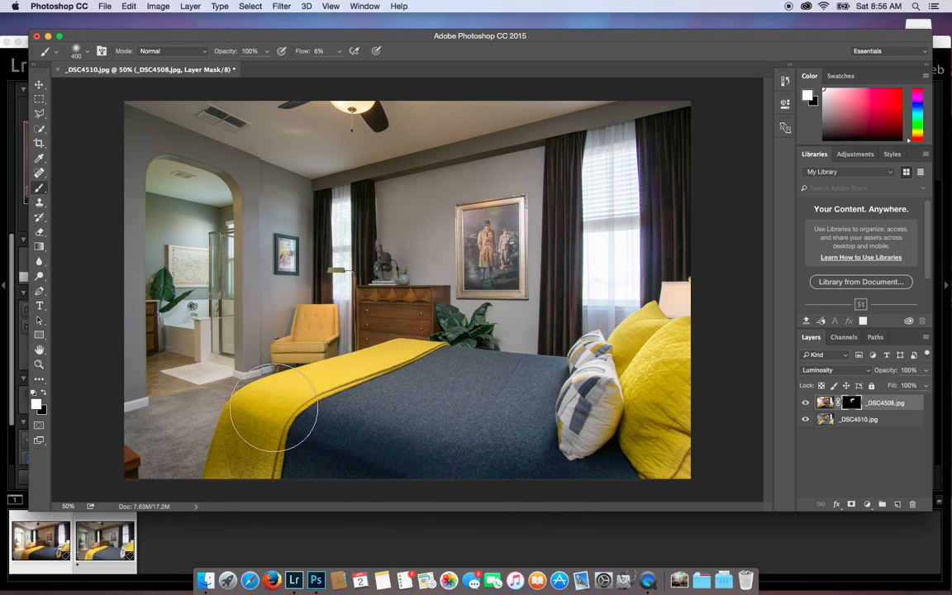
pyautogui.moveTo(277, 409); pyautogui.dragTo(355, 450)
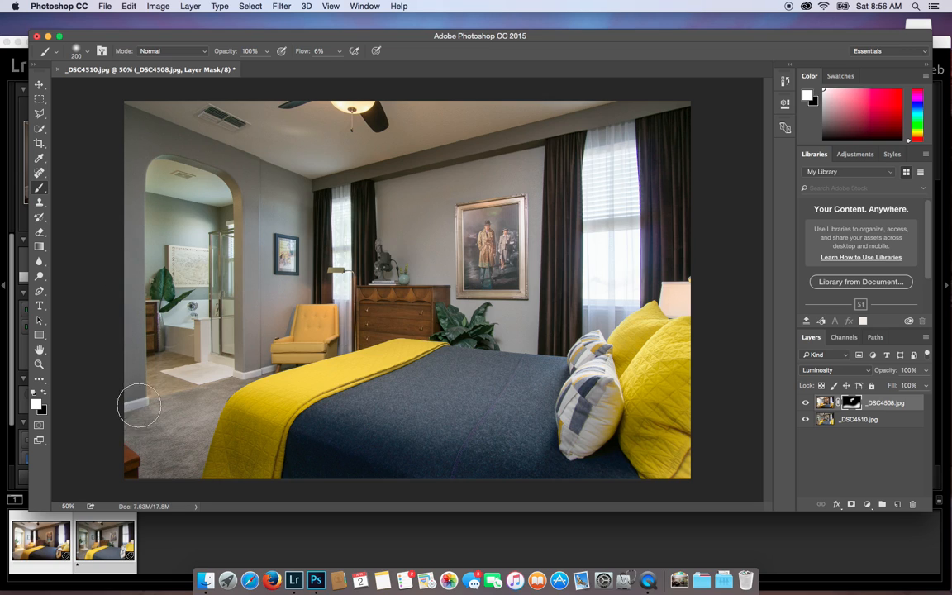
pyautogui.moveTo(148, 169)
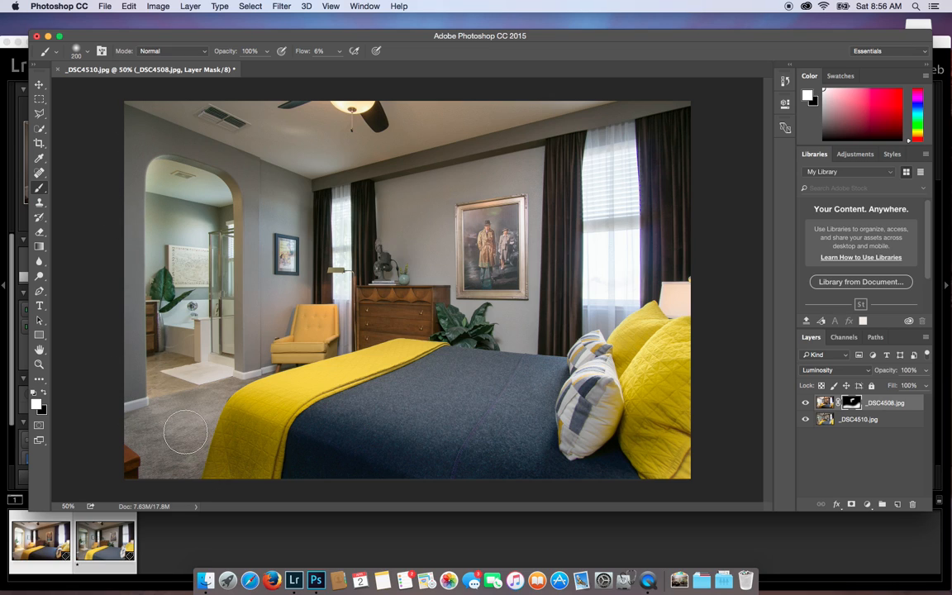
pyautogui.moveTo(161, 404)
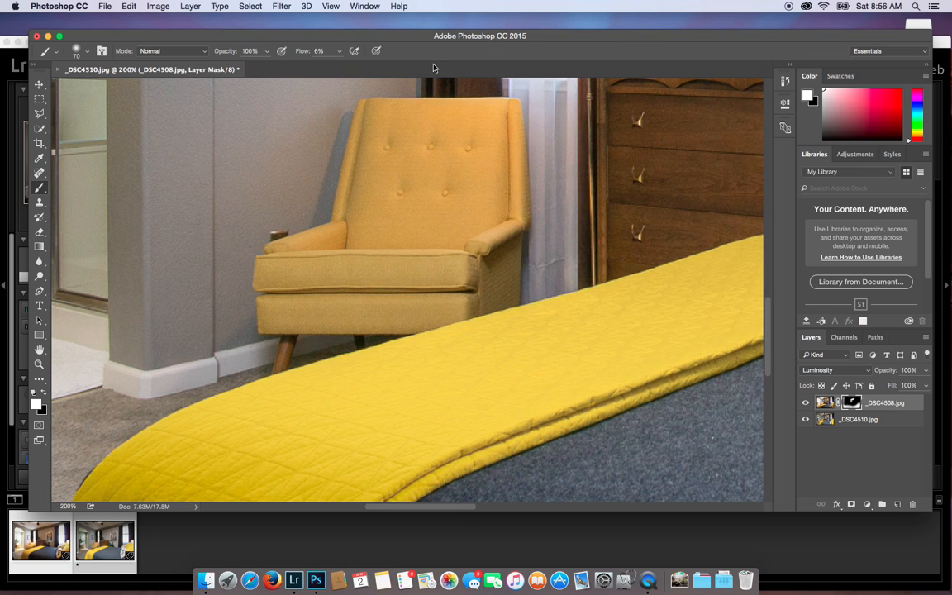
# Zoom in and paint flash light onto the wall beside the yellow armchair
pyautogui.click(358, 6)
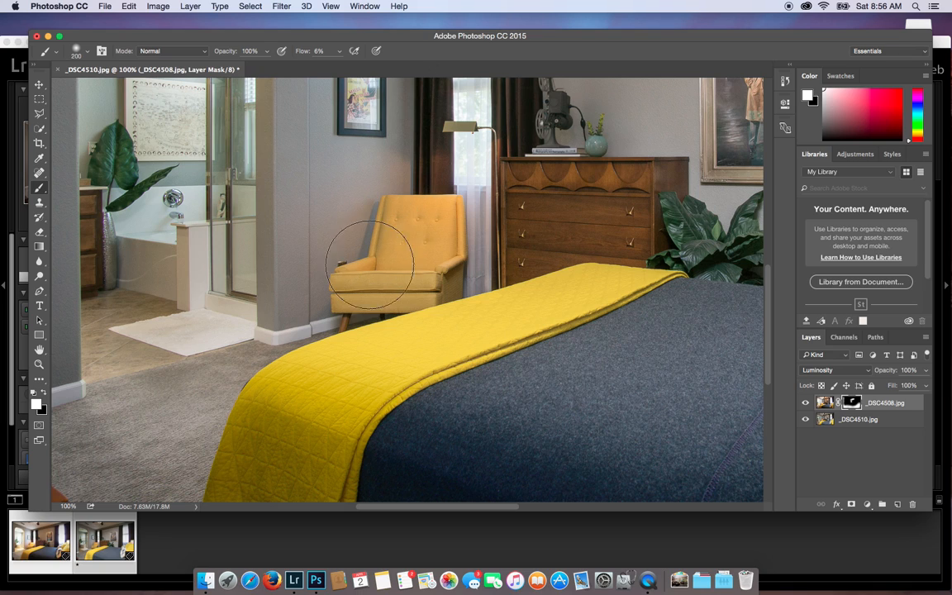
pyautogui.moveTo(367, 264); pyautogui.dragTo(289, 318)
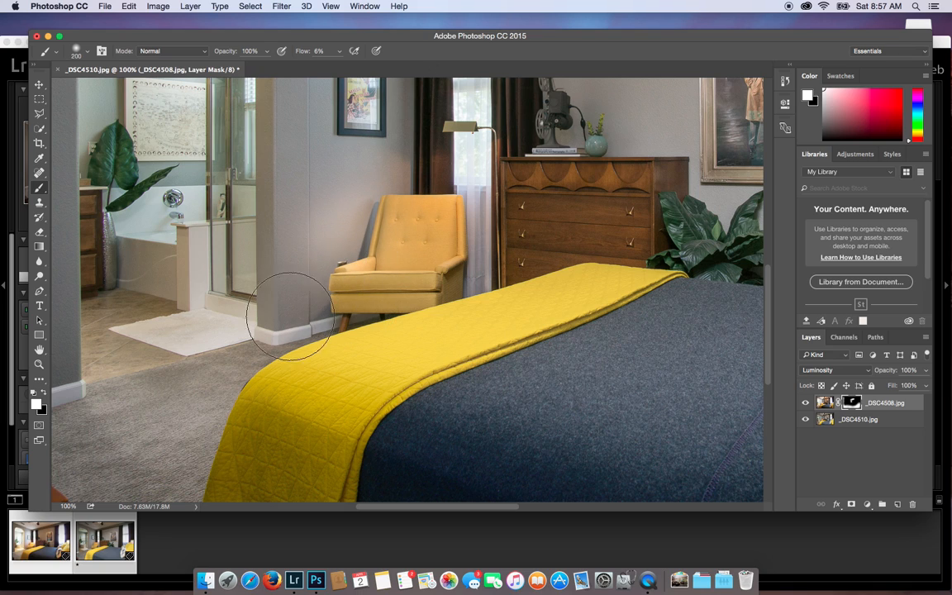
pyautogui.moveTo(438, 198)
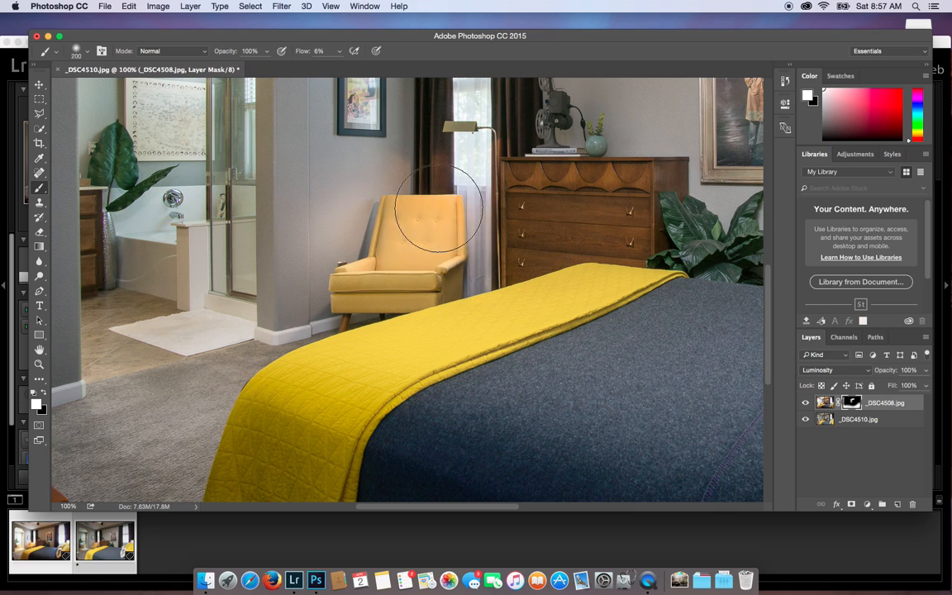
pyautogui.moveTo(425, 244)
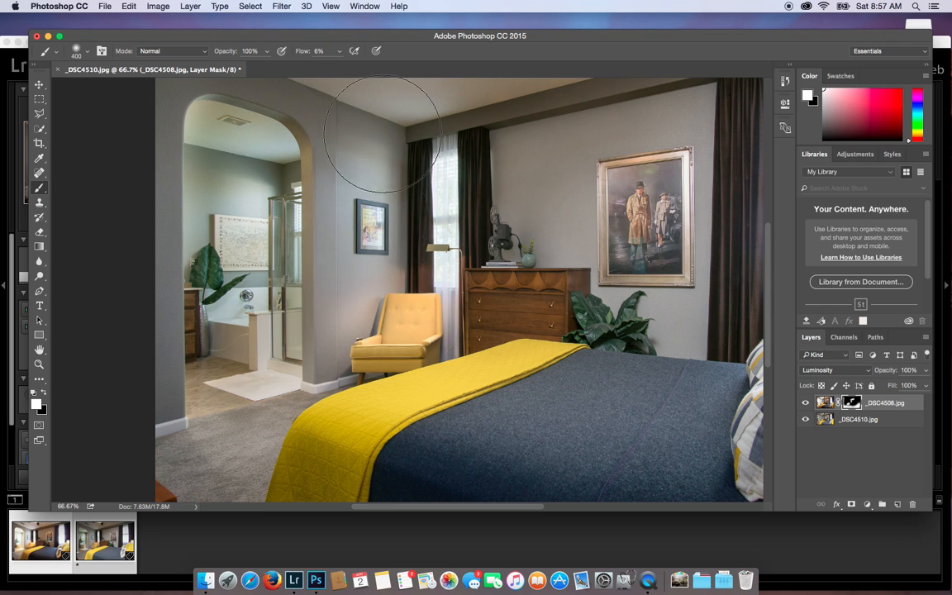
pyautogui.moveTo(636, 149)
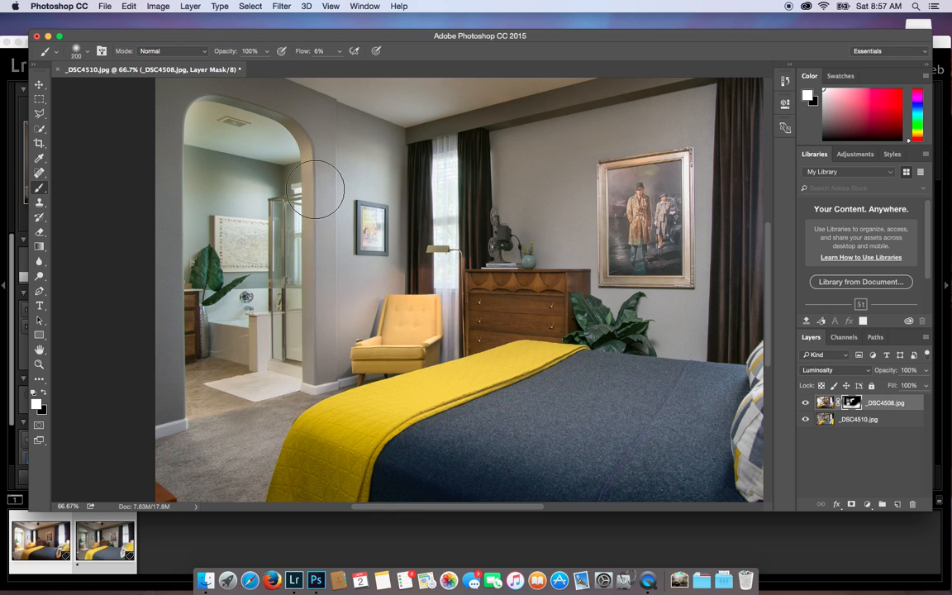
pyautogui.moveTo(206, 147)
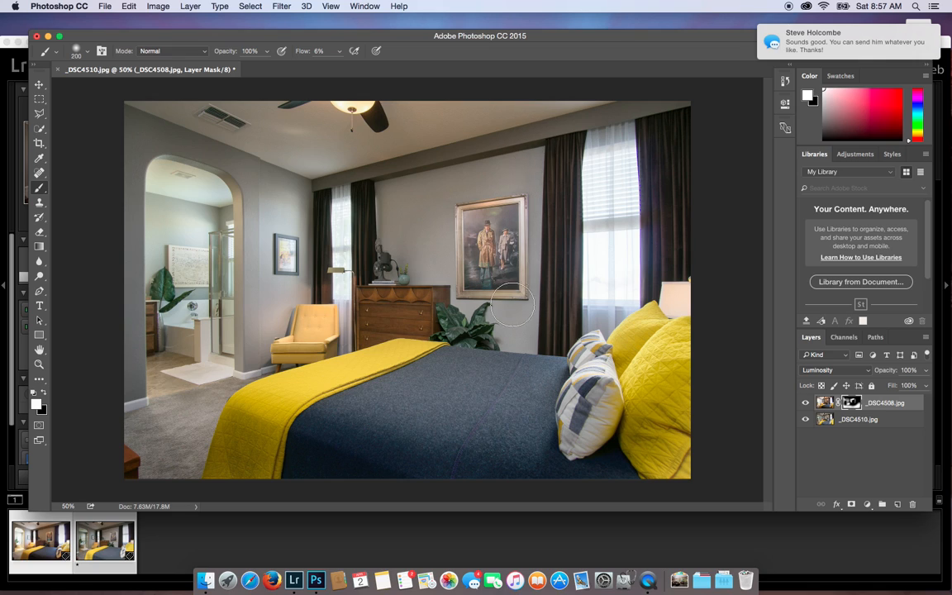
pyautogui.moveTo(471, 248)
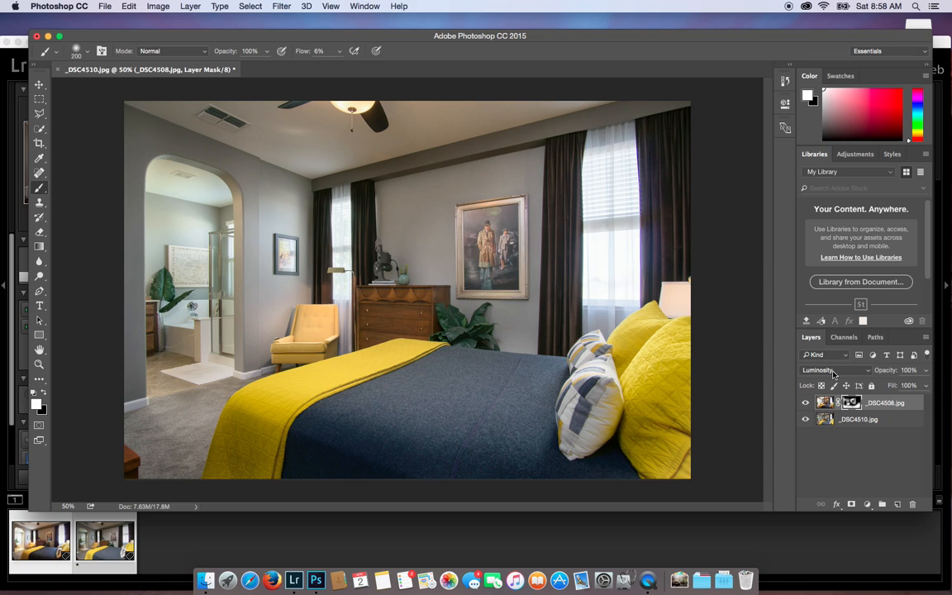
pyautogui.moveTo(806, 266)
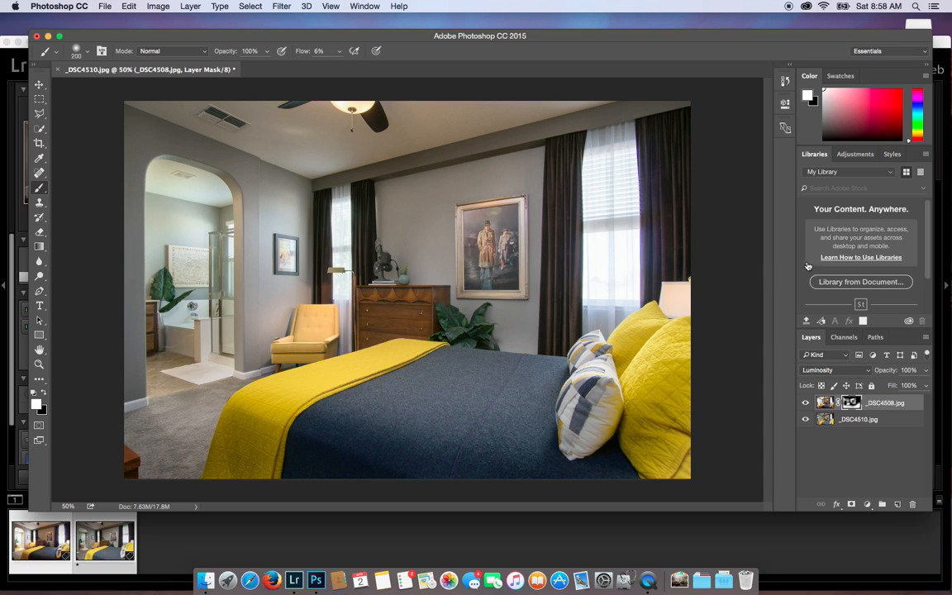
pyautogui.moveTo(805, 408)
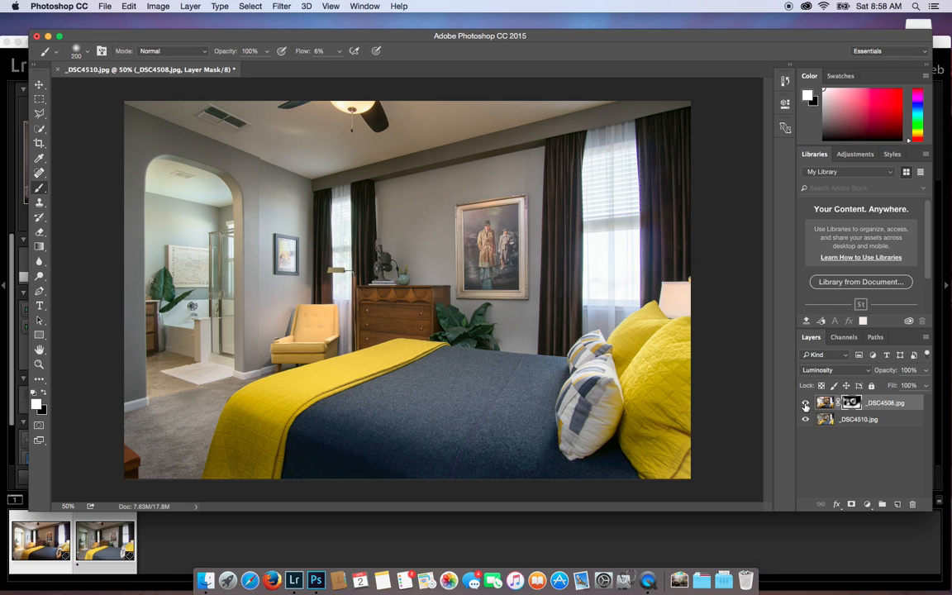
# Toggle the flash layer off and on, then close the image with Don't Save
pyautogui.click(805, 403)
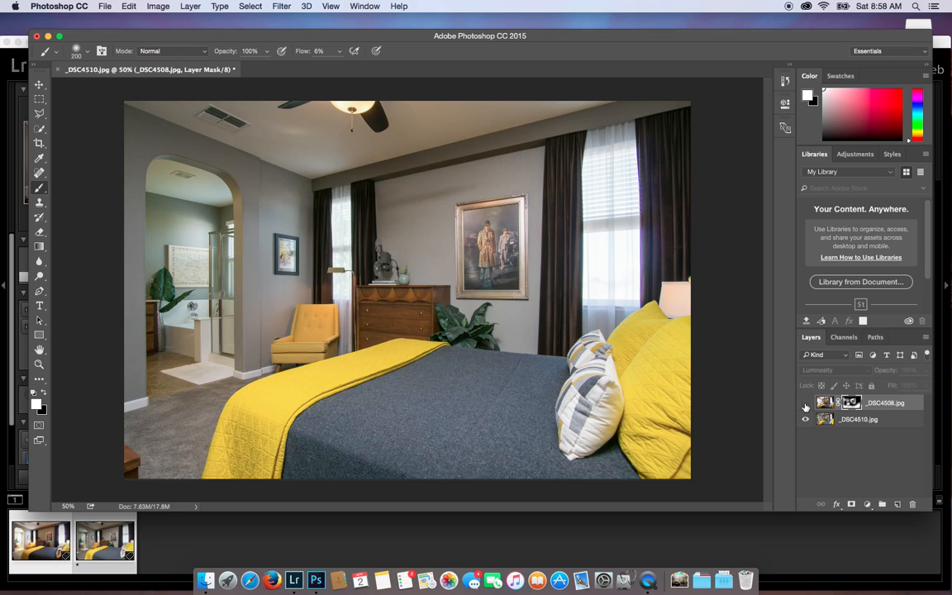
pyautogui.click(804, 402)
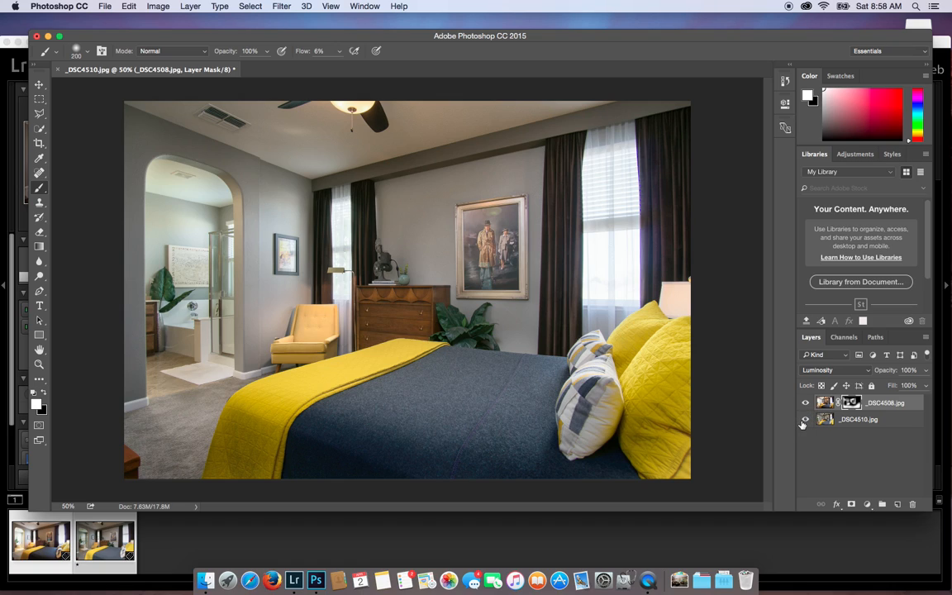
pyautogui.moveTo(803, 420)
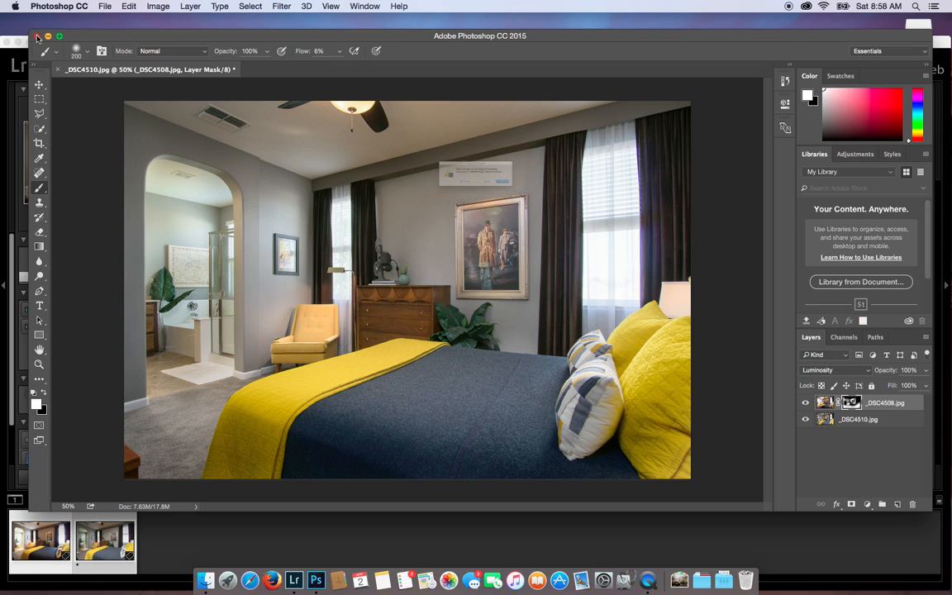
pyautogui.click(38, 39)
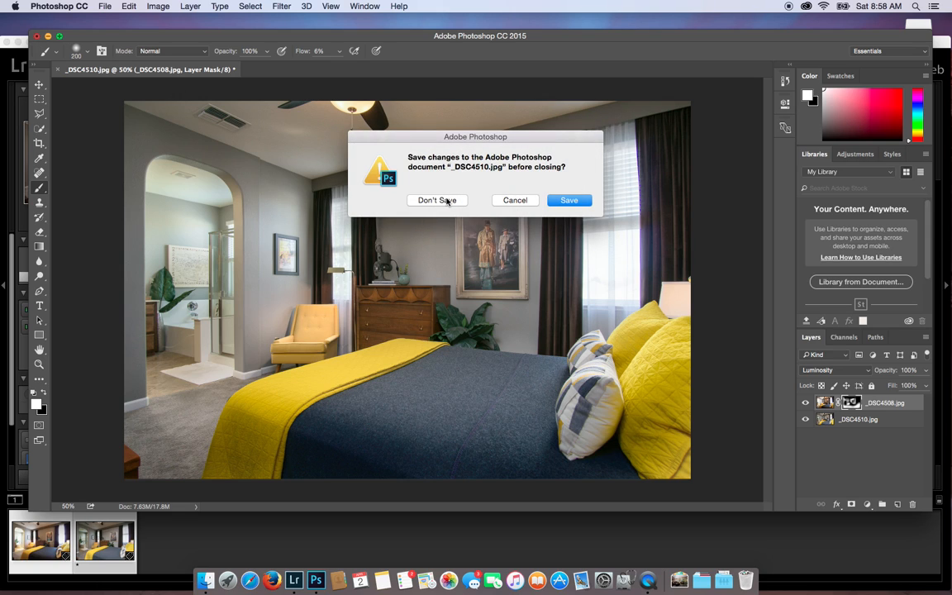
pyautogui.click(436, 200)
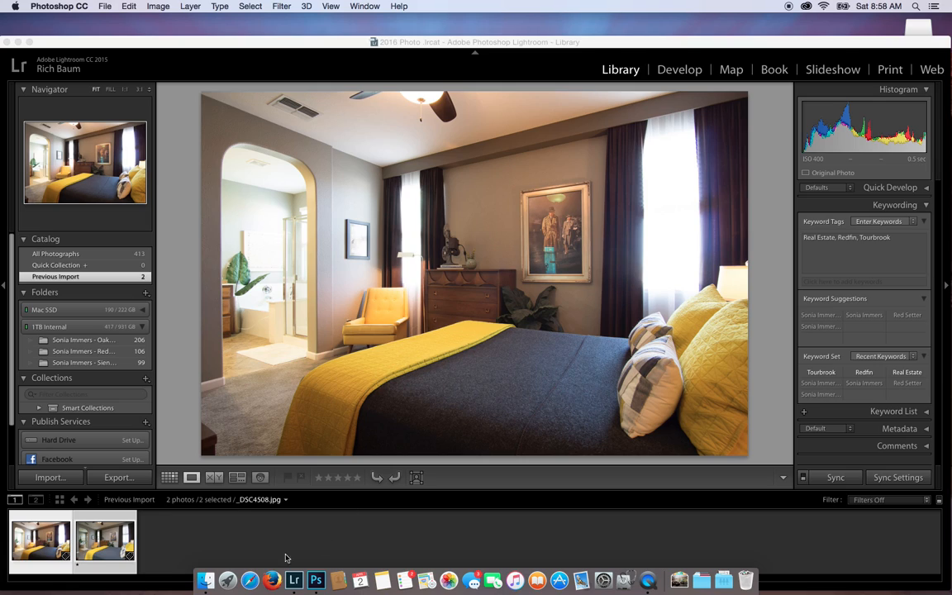
pyautogui.moveTo(176, 564)
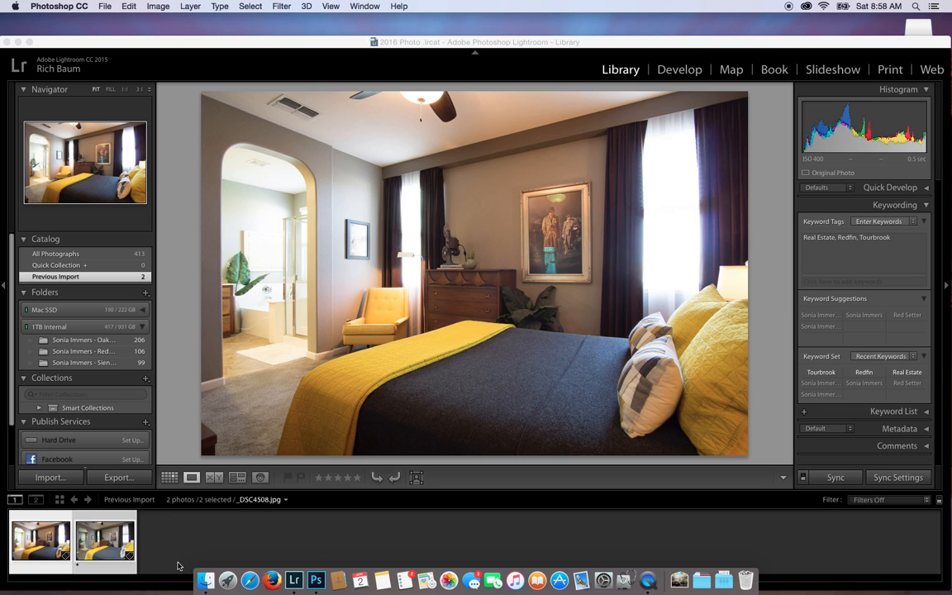
pyautogui.moveTo(196, 550)
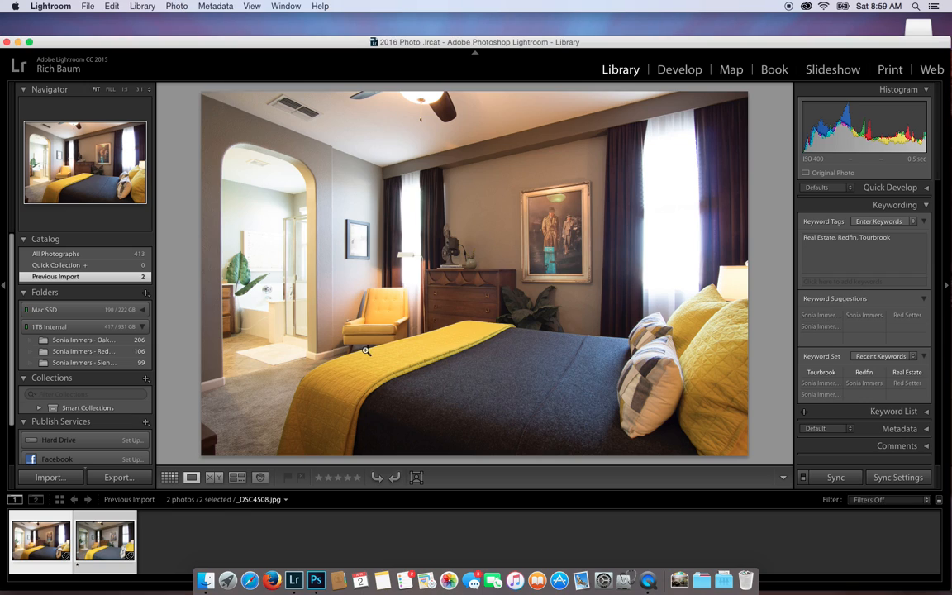
# Right-click the selected bedroom photos to bring up the Edit In options
pyautogui.rightClick(368, 351)
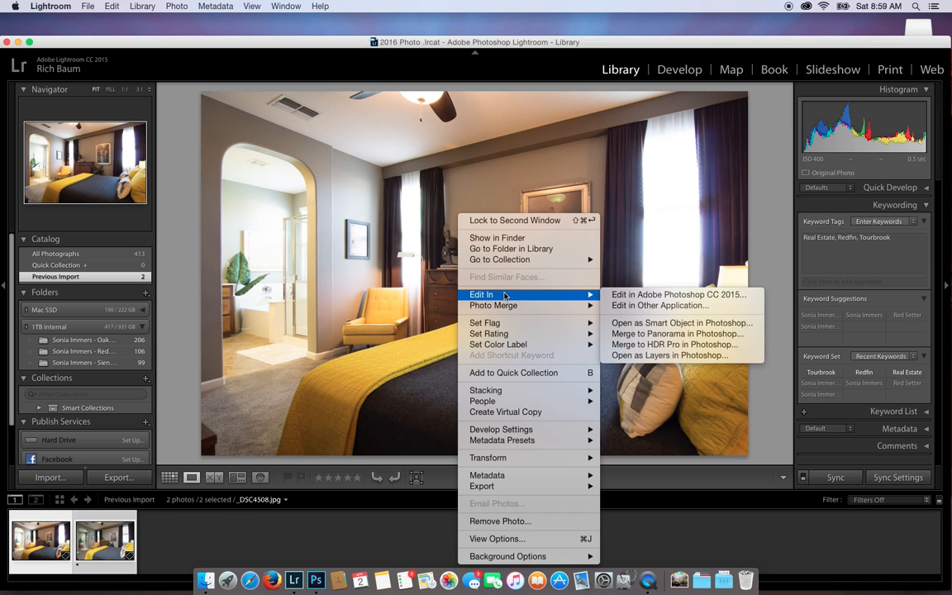
pyautogui.moveTo(629, 356)
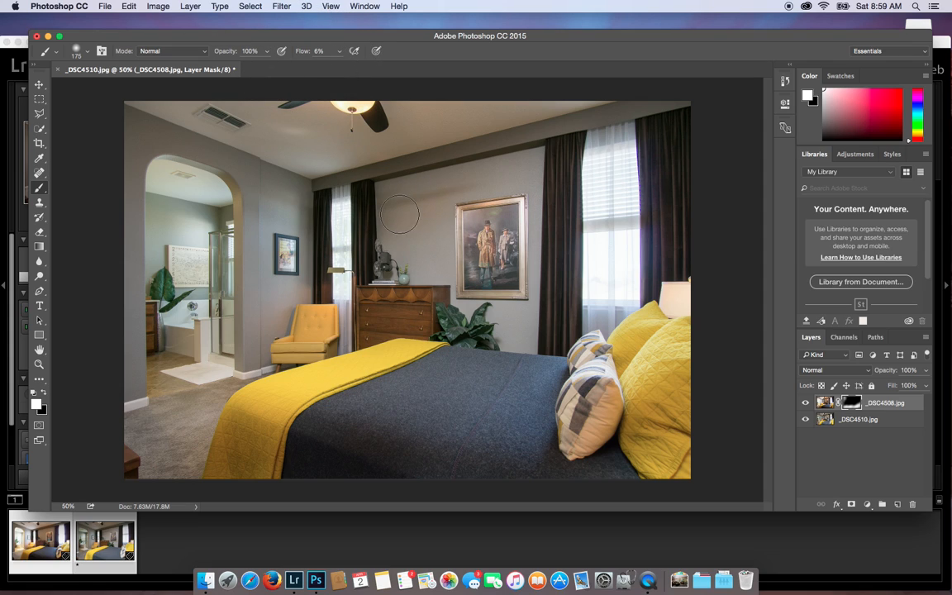
pyautogui.moveTo(425, 196)
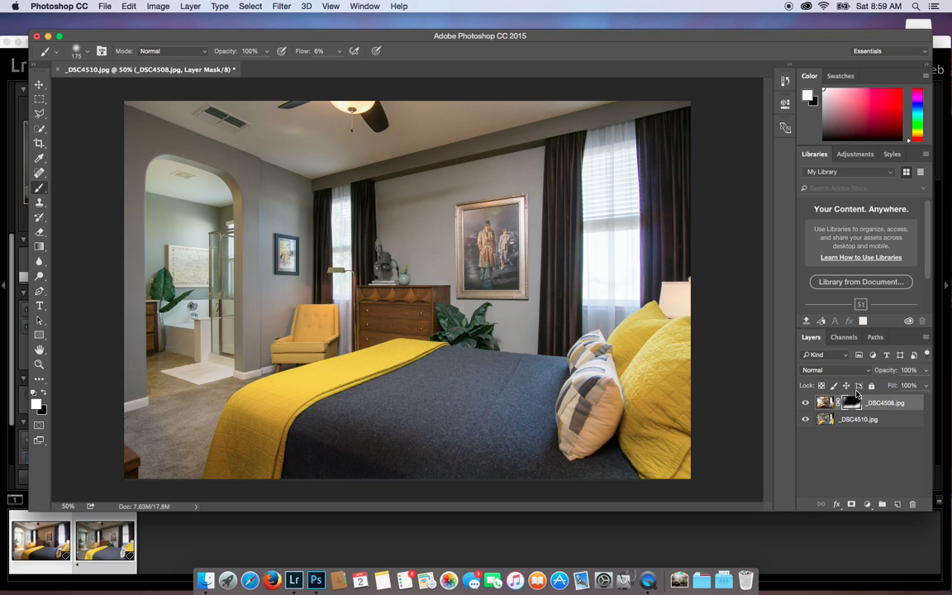
# Change the flash layer's blend mode to Luminosity
pyautogui.click(834, 369)
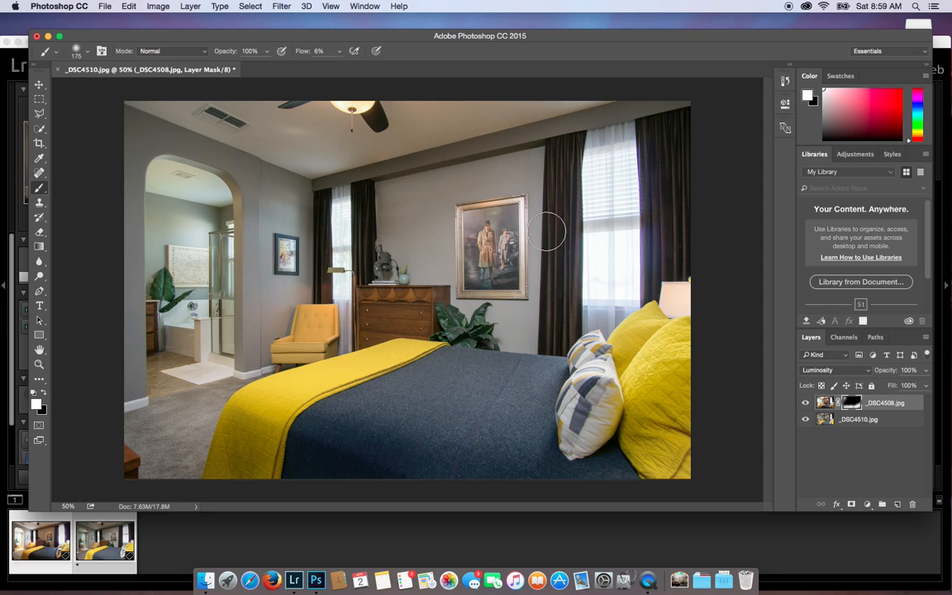
pyautogui.moveTo(535, 232)
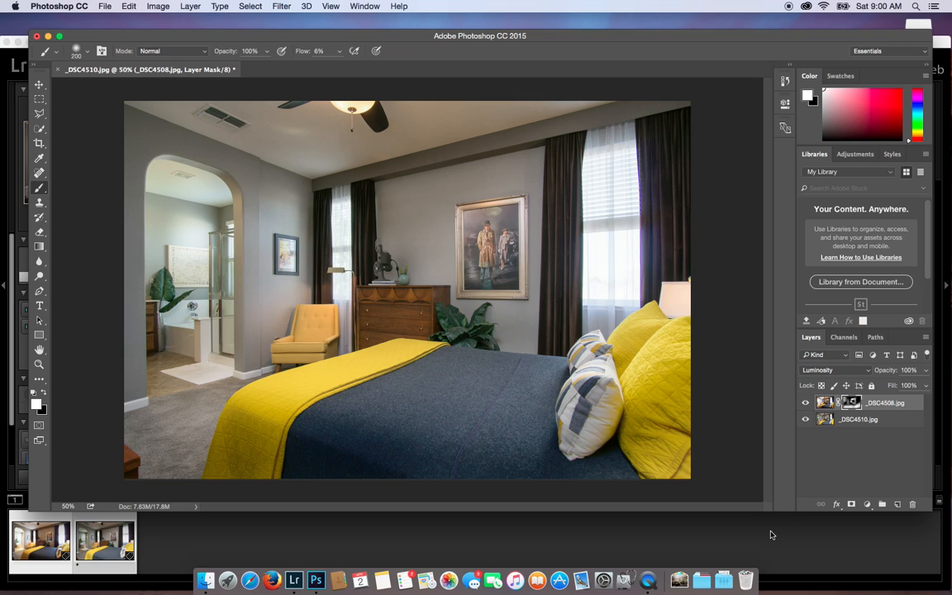
pyautogui.moveTo(647, 572)
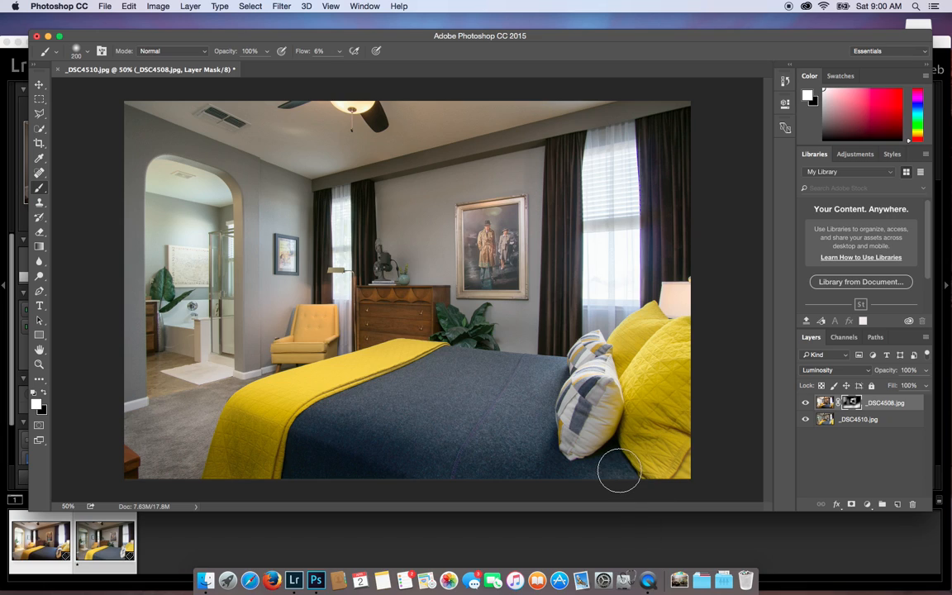
pyautogui.moveTo(611, 468)
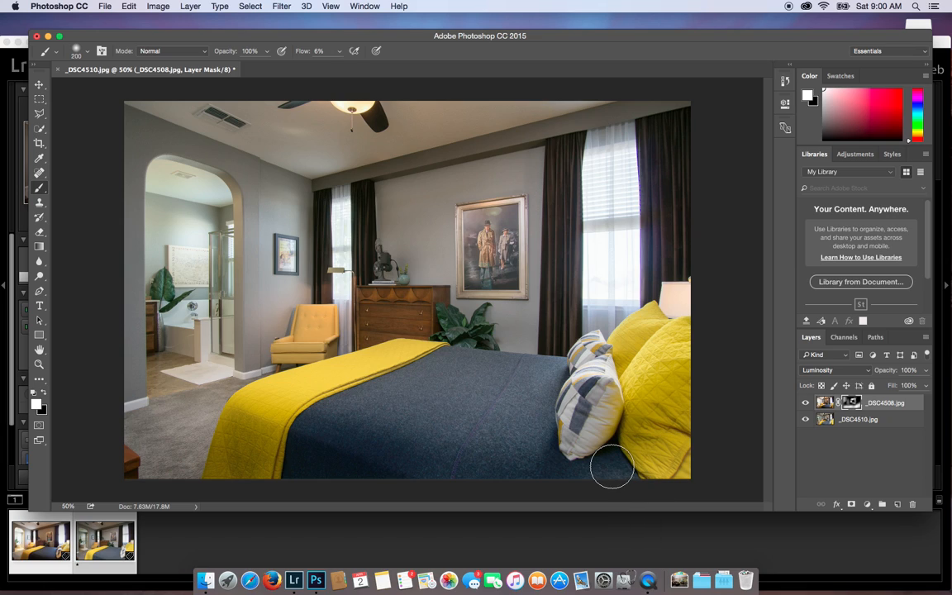
pyautogui.moveTo(694, 569)
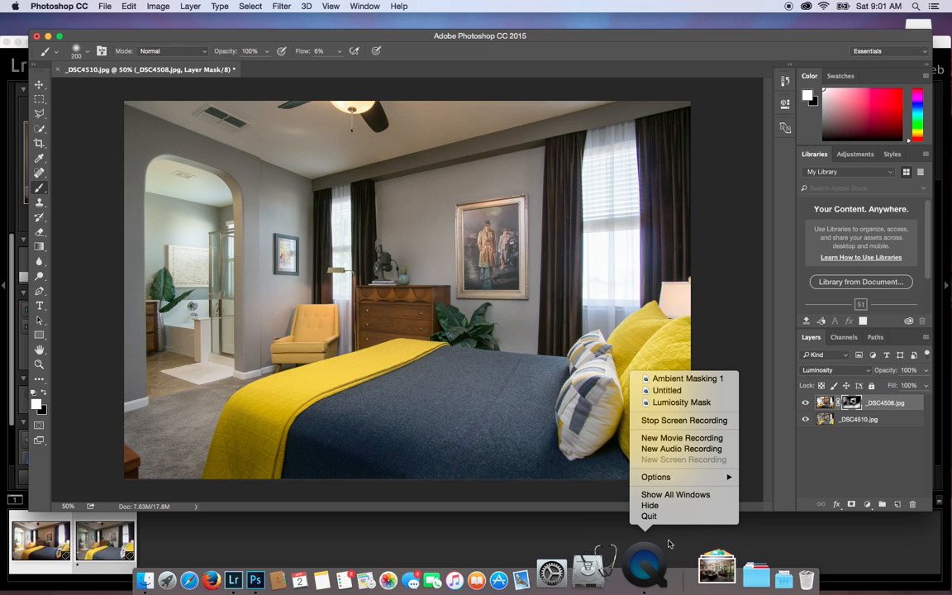
pyautogui.moveTo(700, 421)
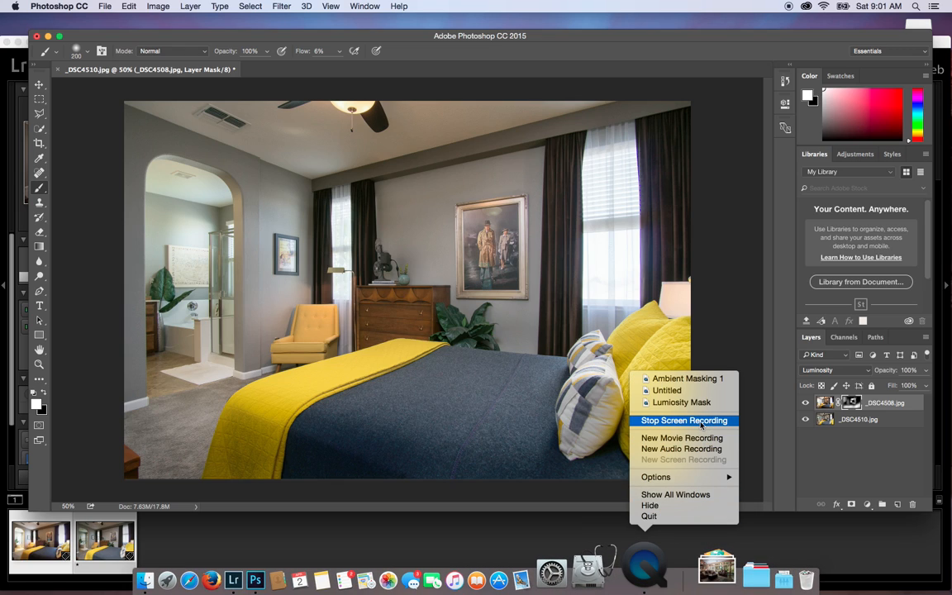